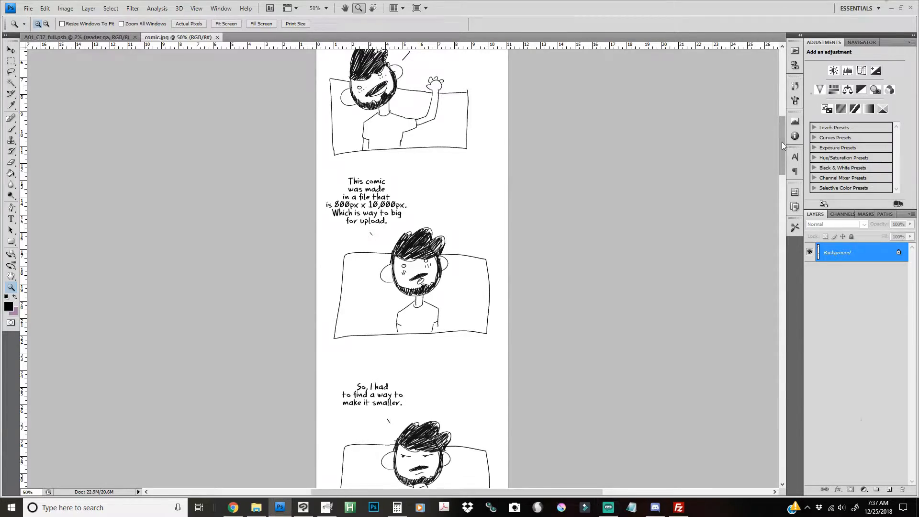
Open Image Size for comic.jpg and check the 800 by 10000 pixel dimensions
{"action": "scroll", "scroll_direction": "down", "scroll_amount": 3}
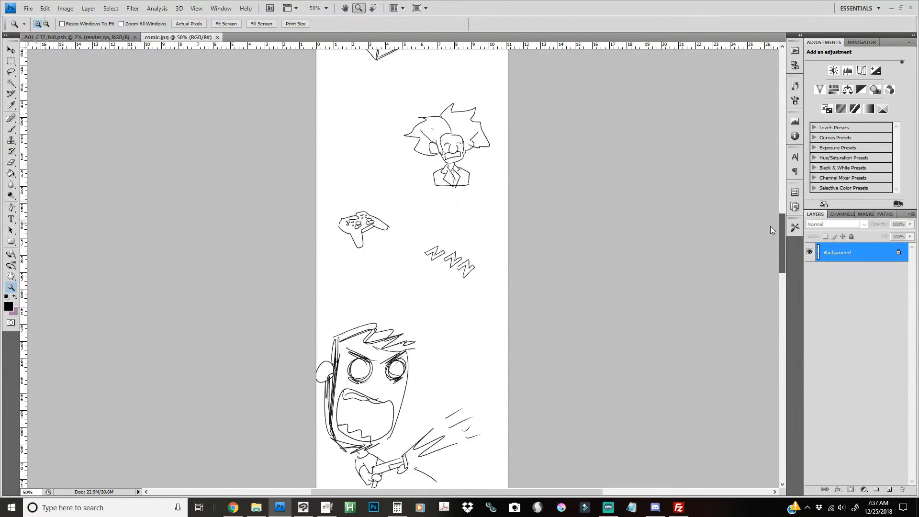
{"action": "scroll", "scroll_direction": "down", "scroll_amount": 3}
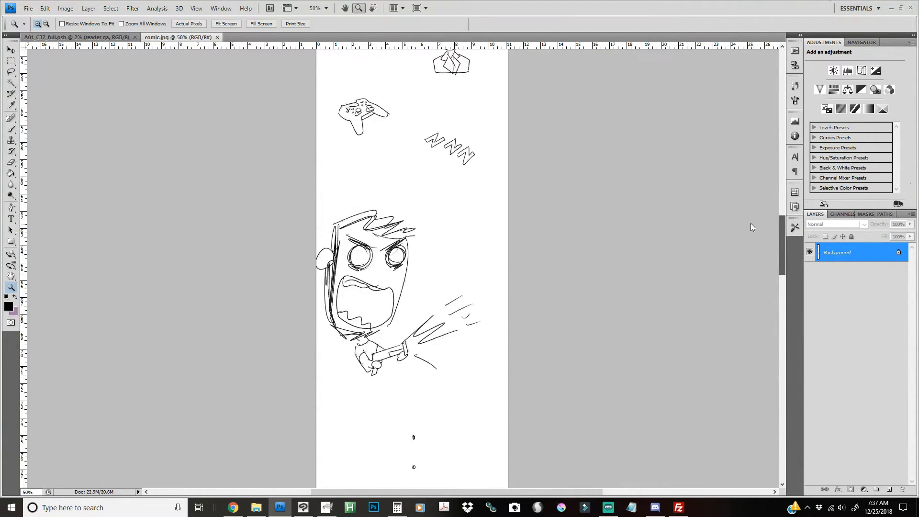
{"action": "scroll", "scroll_direction": "down", "scroll_amount": 3}
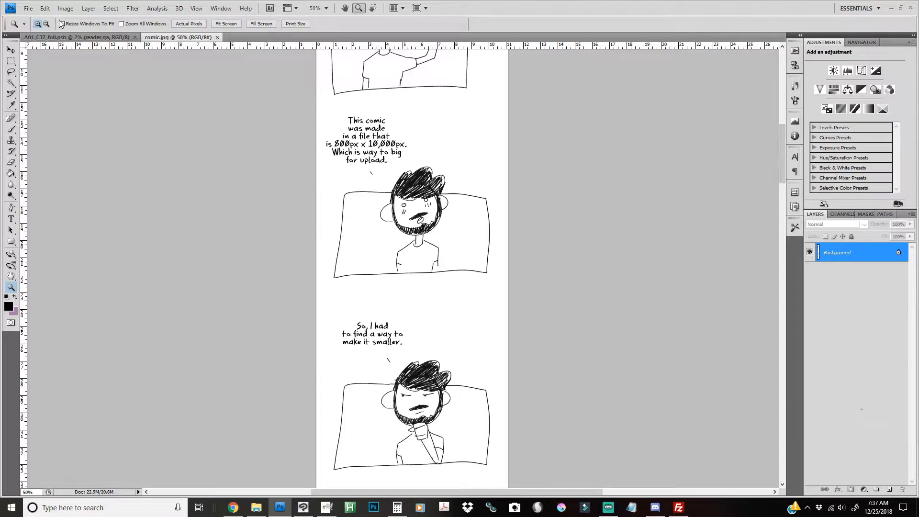
{"action": "left_click", "coordinate": [65, 8]}
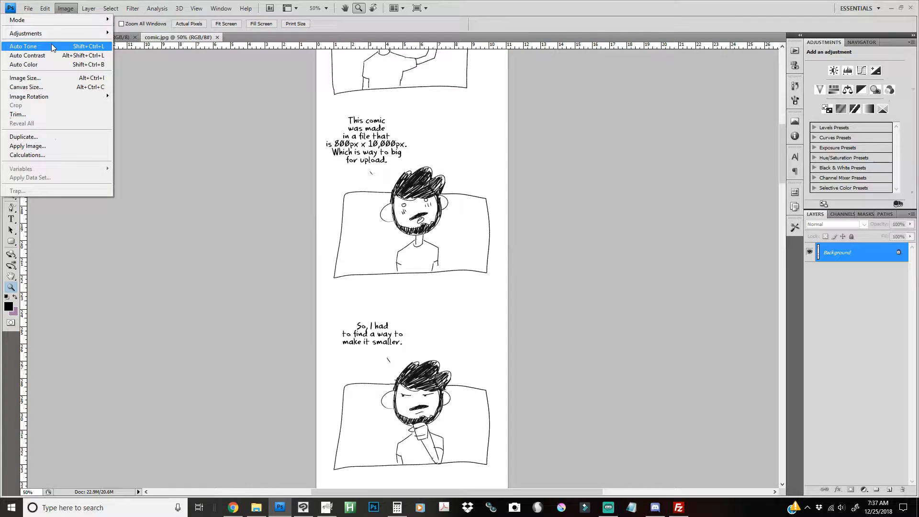
{"action": "left_click", "coordinate": [24, 78]}
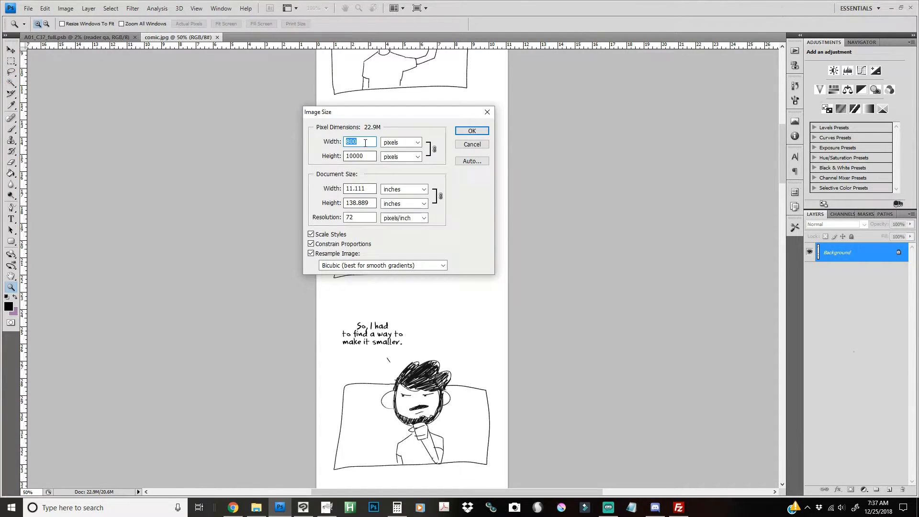
{"action": "left_click", "coordinate": [359, 156]}
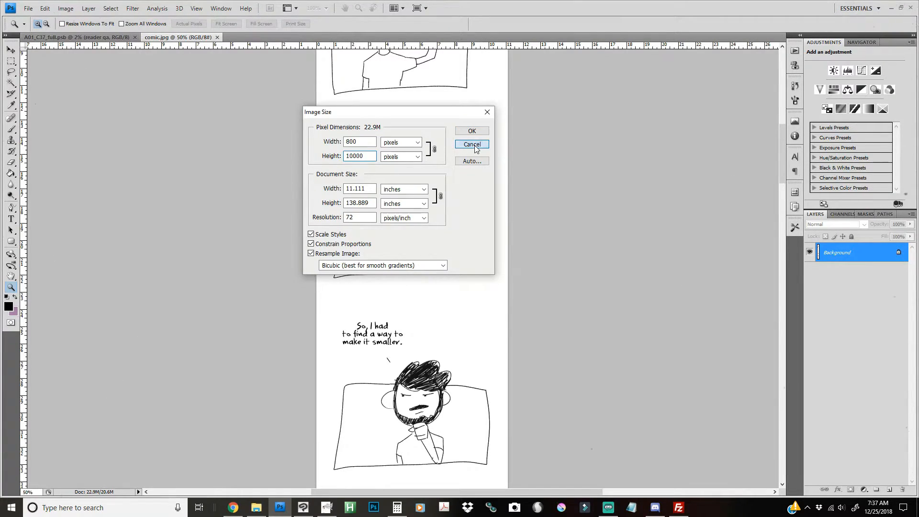
Cancel Image Size unchanged and switch to the A01_C37_full.psb document
{"action": "left_click", "coordinate": [472, 145]}
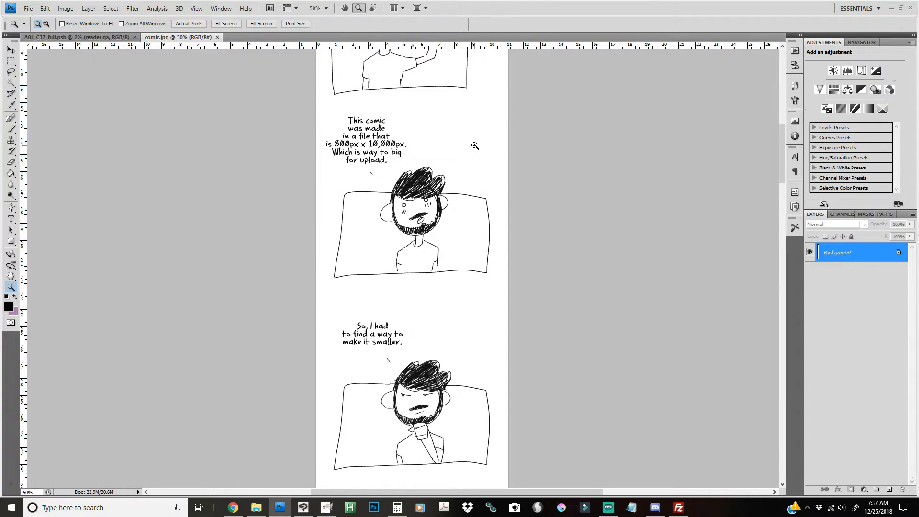
{"action": "mouse_move", "coordinate": [44, 68]}
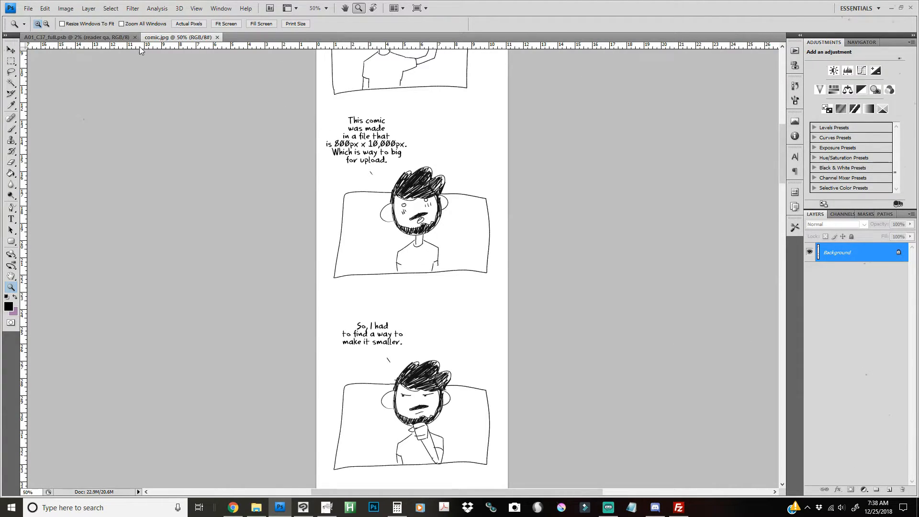
{"action": "left_click", "coordinate": [79, 37]}
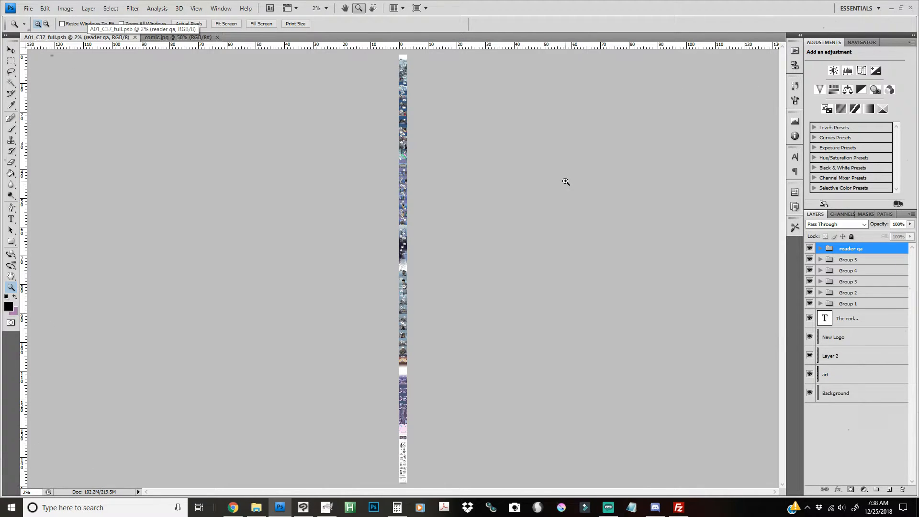
Open Image Size for A01_C37_full.psb, showing 800 by 44657 pixels at 300 resolution
{"action": "left_click", "coordinate": [65, 8]}
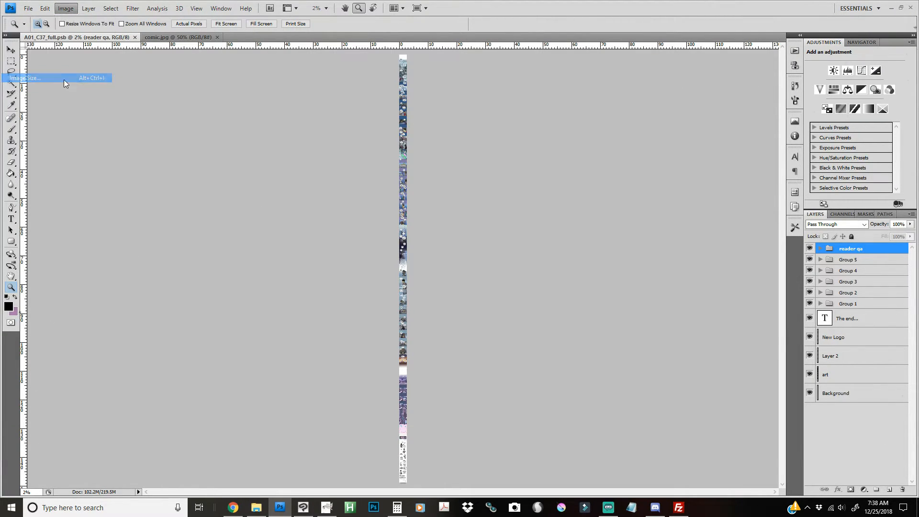
{"action": "left_click", "coordinate": [25, 78]}
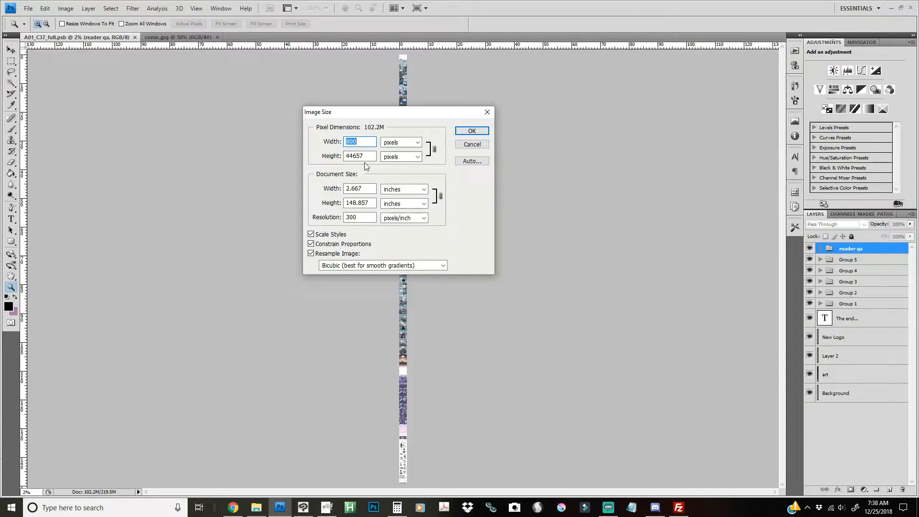
{"action": "mouse_move", "coordinate": [261, 288]}
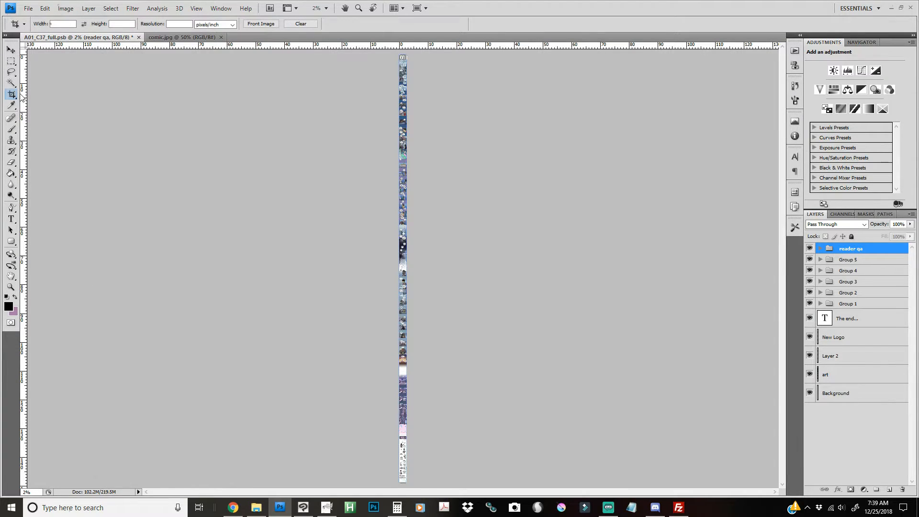
Select the whole-comic slice with Slice Select and divide it into 2 slices down
{"action": "left_click", "coordinate": [14, 94]}
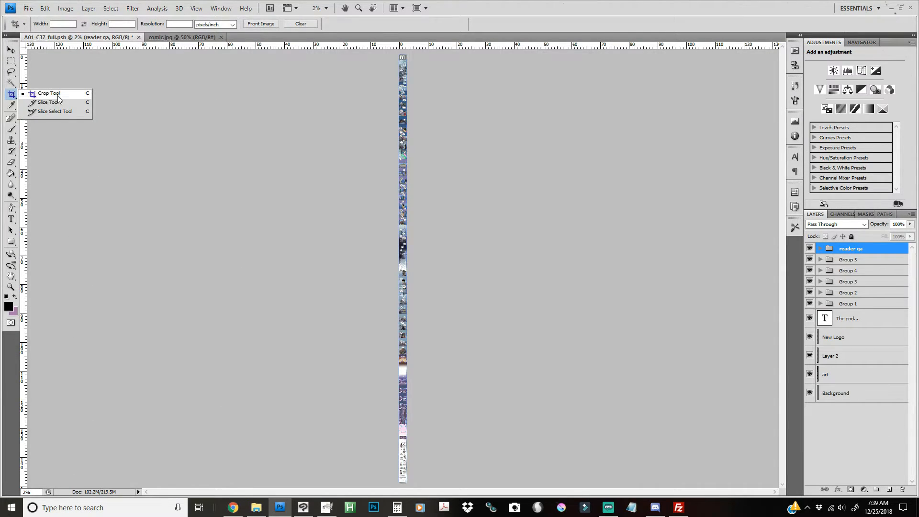
{"action": "left_click", "coordinate": [48, 102]}
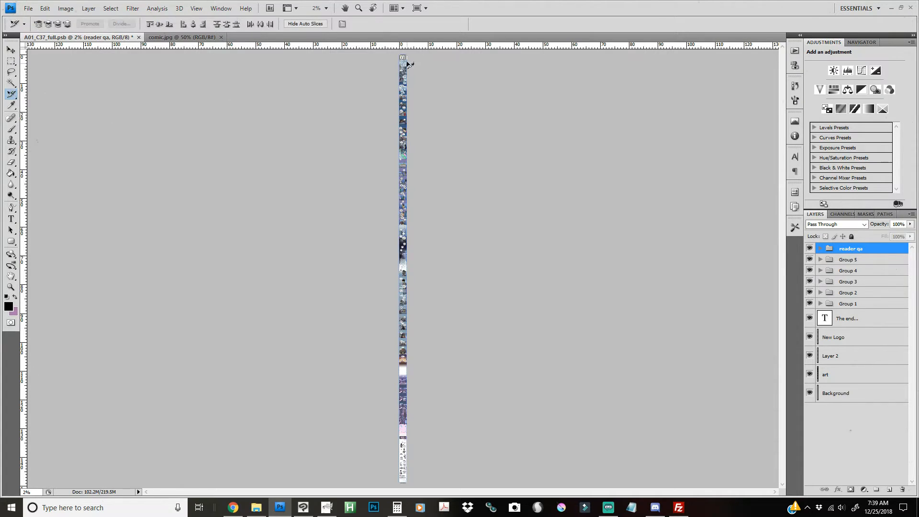
{"action": "left_click", "coordinate": [11, 95]}
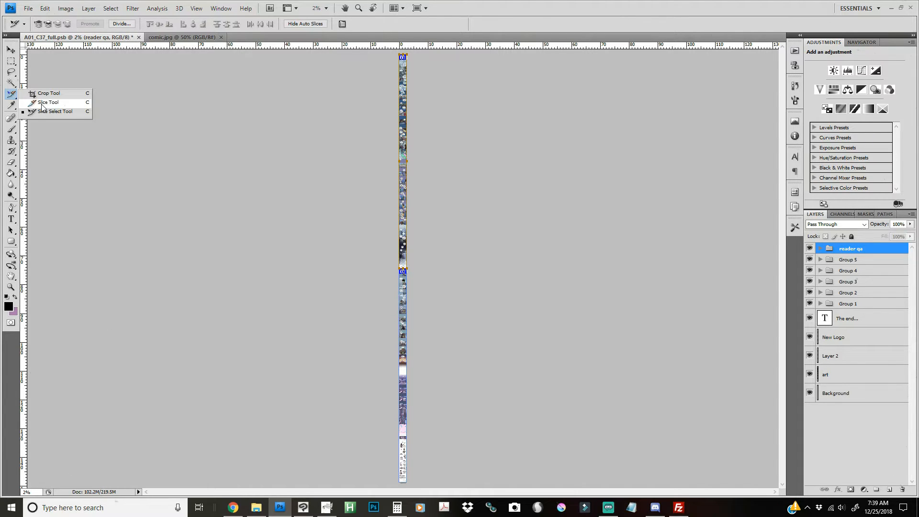
{"action": "left_click", "coordinate": [48, 101]}
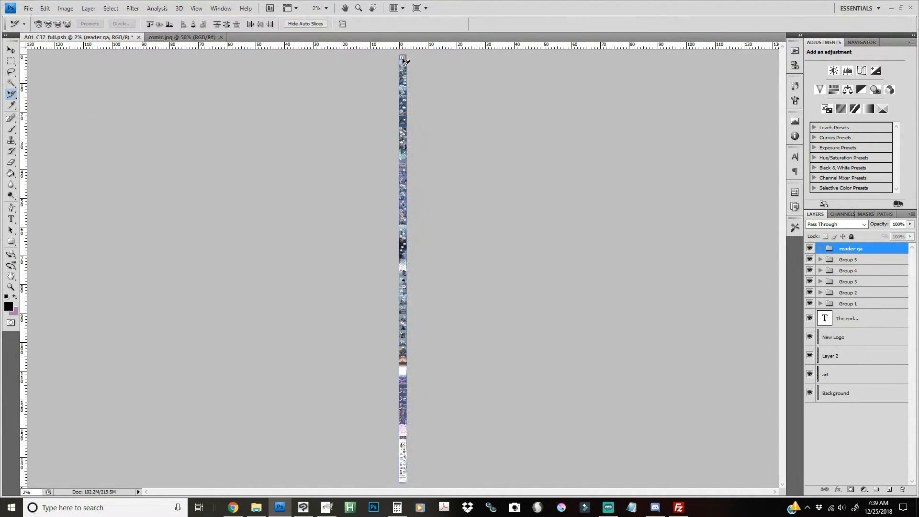
{"action": "left_click", "coordinate": [121, 24]}
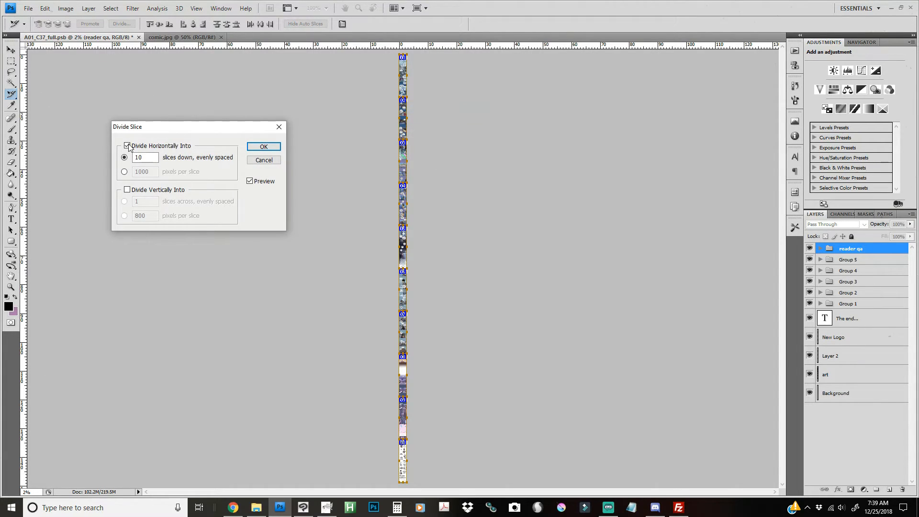
{"action": "type", "text": "2"}
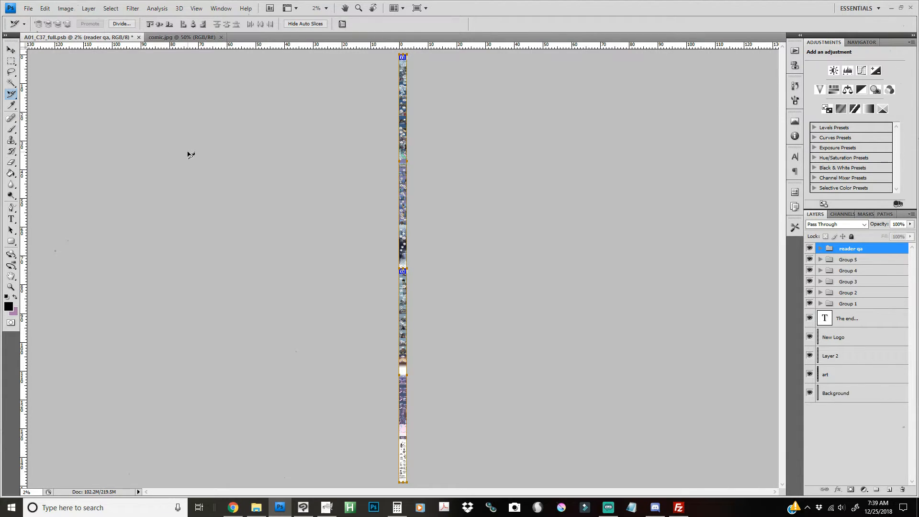
{"action": "mouse_move", "coordinate": [396, 71]}
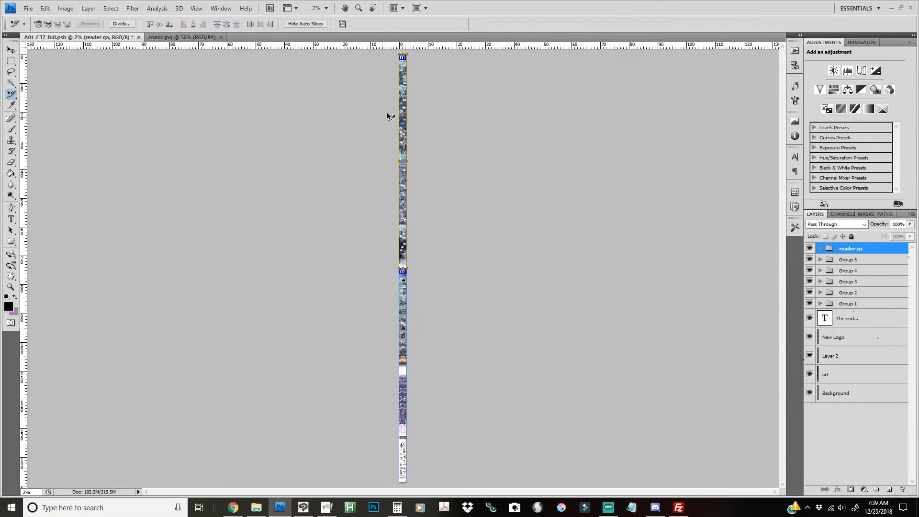
Create clipboard-sized documents Untitled-1 and Untitled-2, each holding one pasted comic half
{"action": "left_click", "coordinate": [10, 94]}
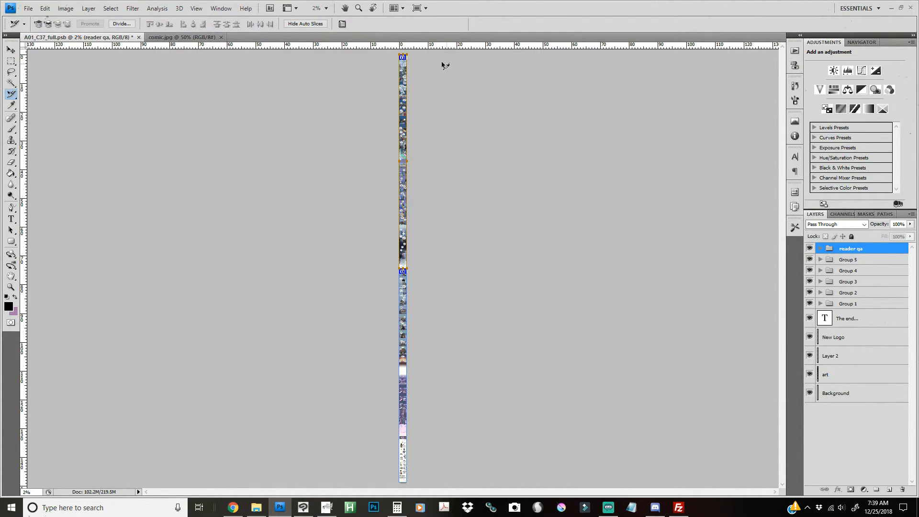
{"action": "mouse_move", "coordinate": [407, 280]}
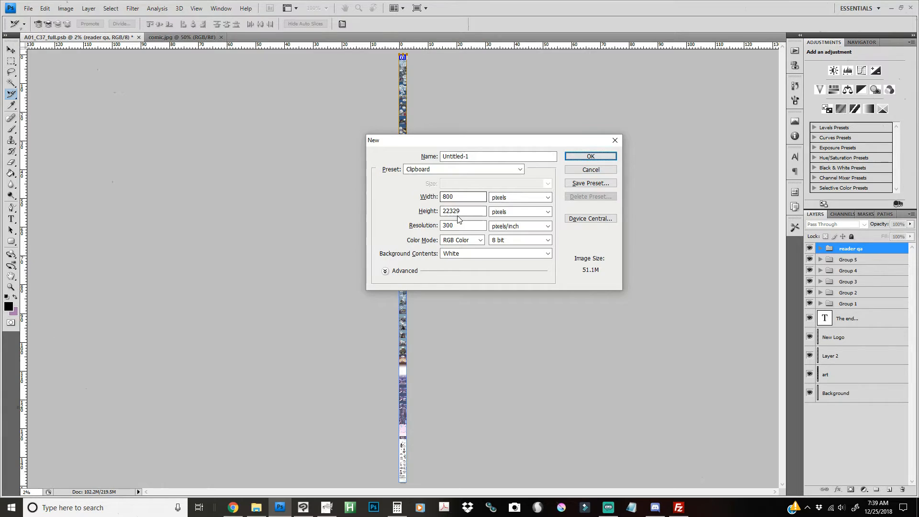
{"action": "left_click", "coordinate": [590, 156]}
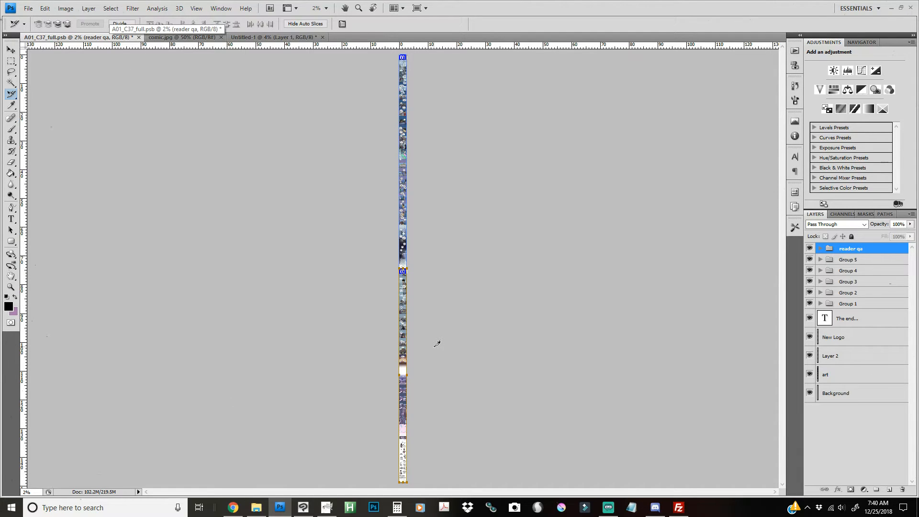
{"action": "left_click", "coordinate": [28, 8]}
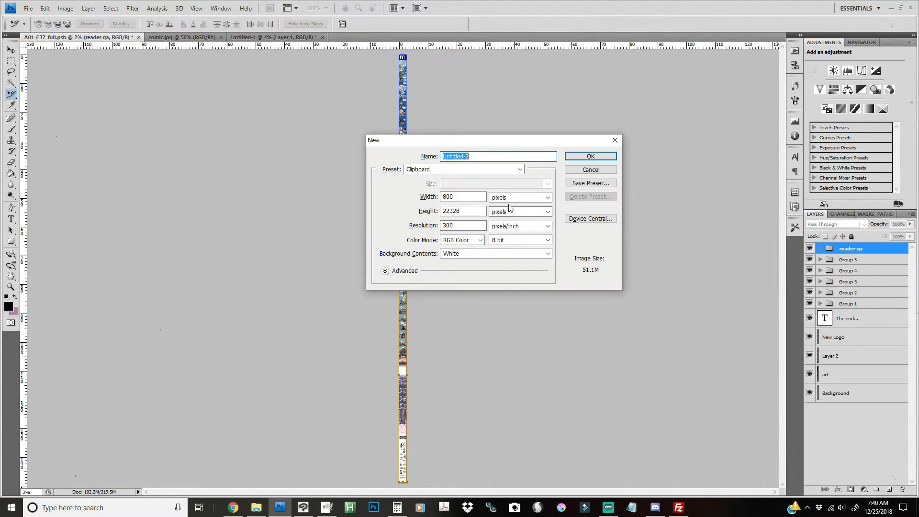
{"action": "left_click", "coordinate": [590, 156]}
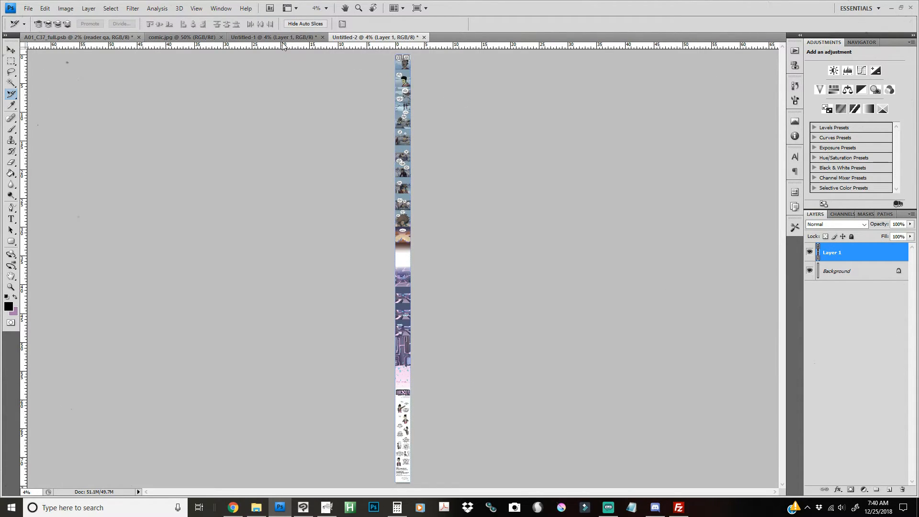
{"action": "left_click", "coordinate": [376, 37]}
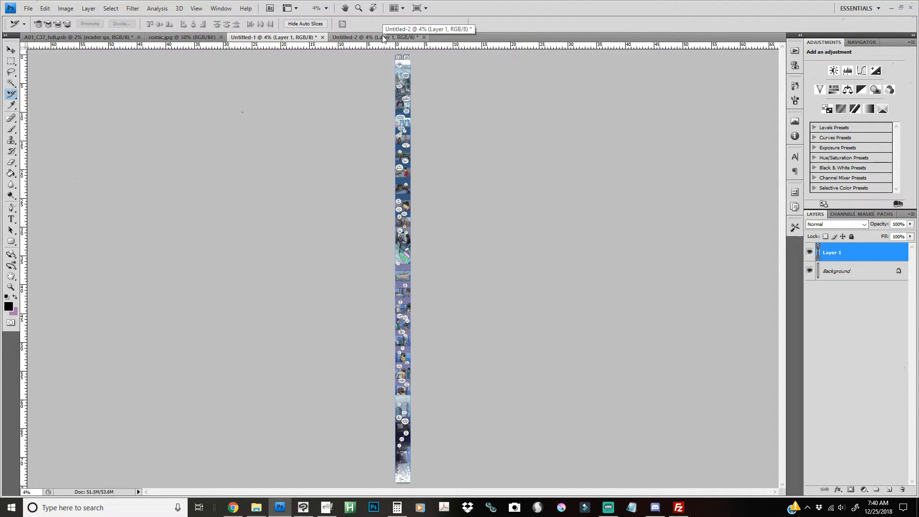
Switch to comic.jpg and scroll through the whole strip
{"action": "left_click", "coordinate": [182, 37]}
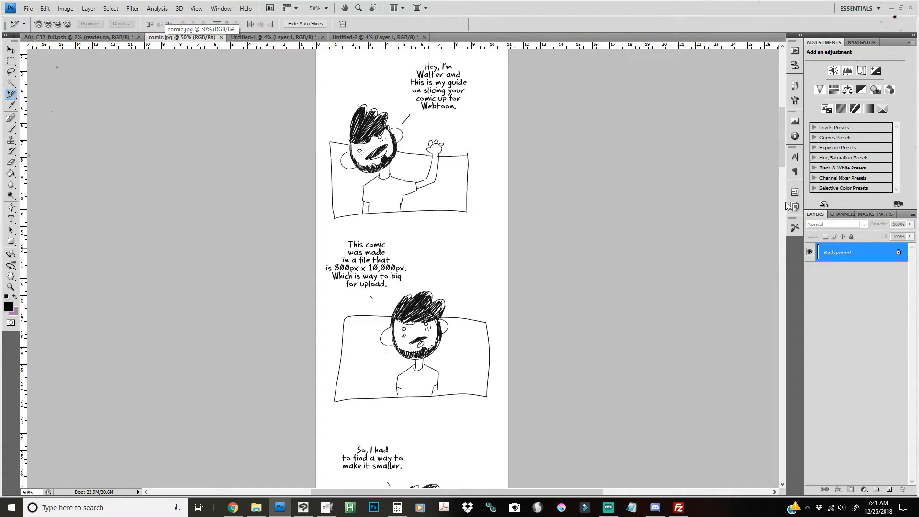
{"action": "scroll", "scroll_direction": "down", "scroll_amount": 3}
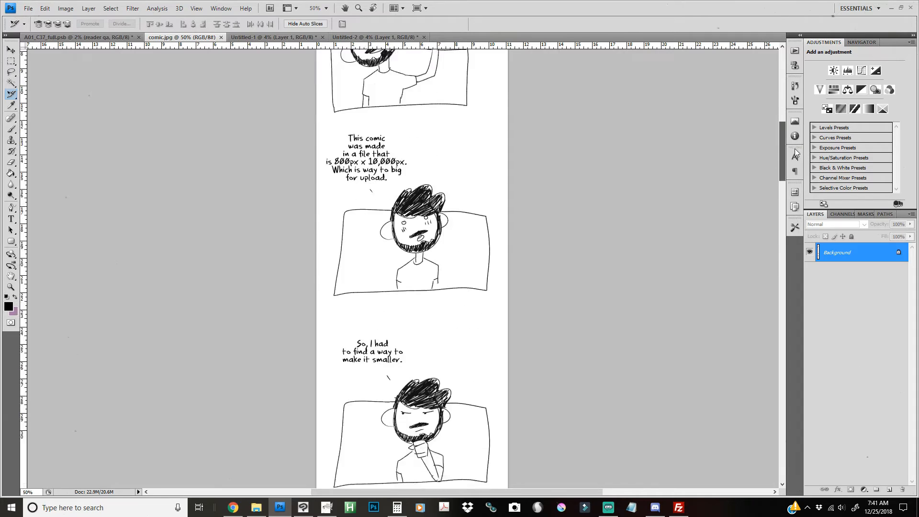
{"action": "scroll", "scroll_direction": "down", "scroll_amount": 3}
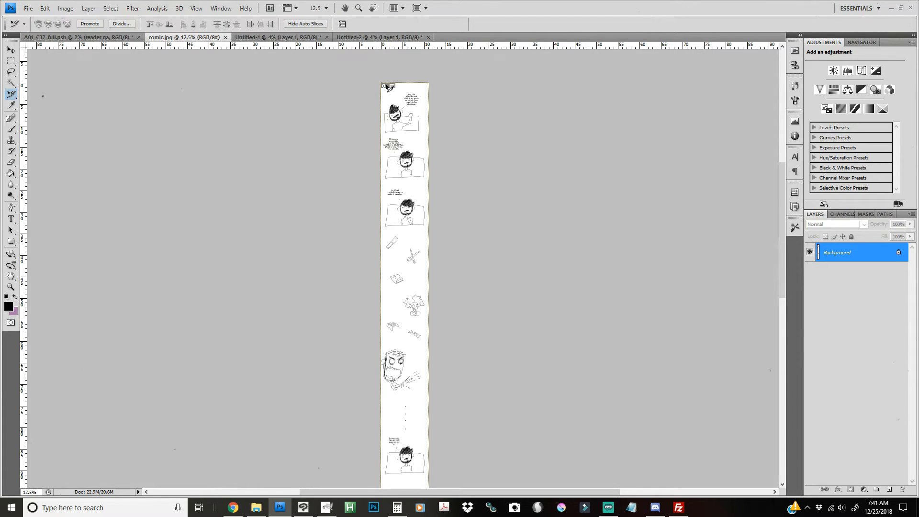
Use Divide Slice on comic.jpg to split it horizontally into 10 slices down
{"action": "right_click", "coordinate": [387, 86]}
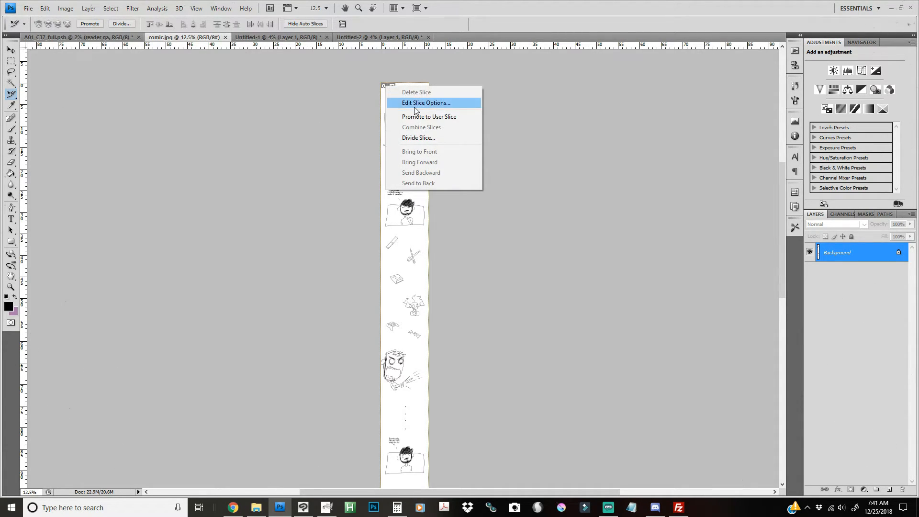
{"action": "mouse_move", "coordinate": [428, 138]}
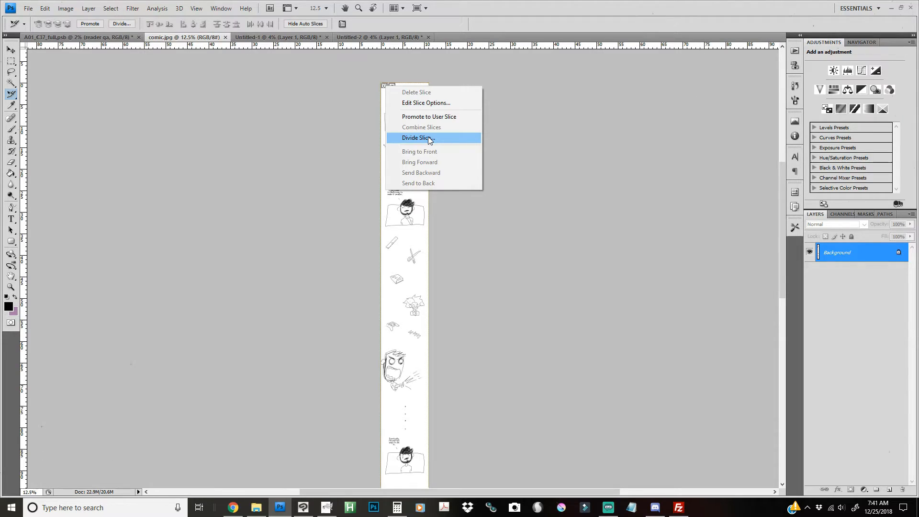
{"action": "left_click", "coordinate": [418, 137]}
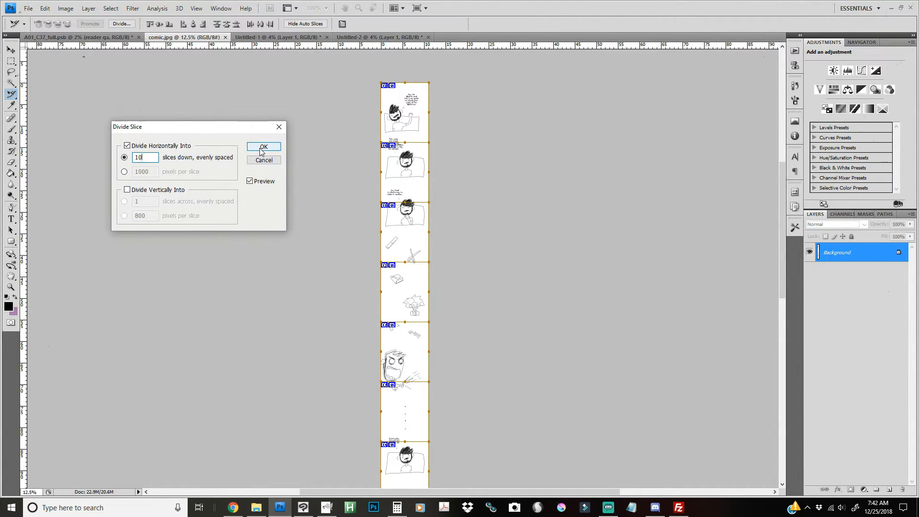
{"action": "left_click", "coordinate": [263, 147]}
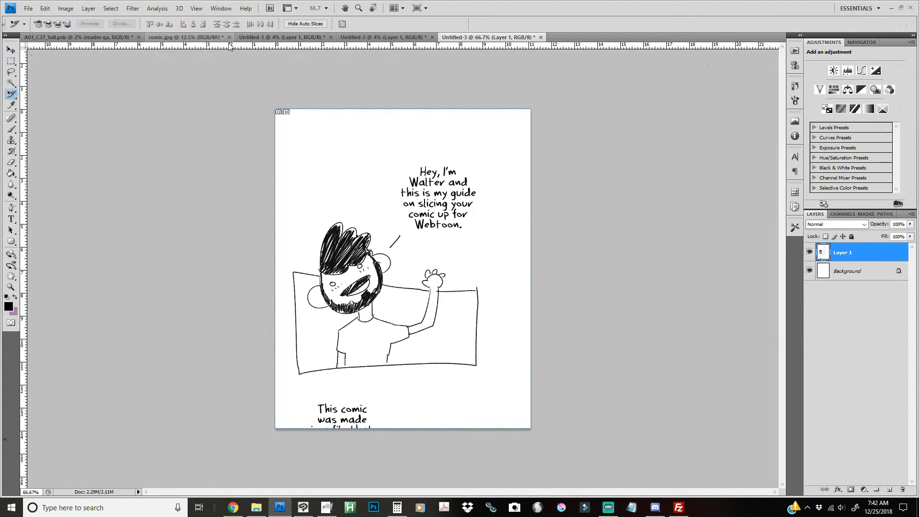
{"action": "left_click", "coordinate": [170, 36]}
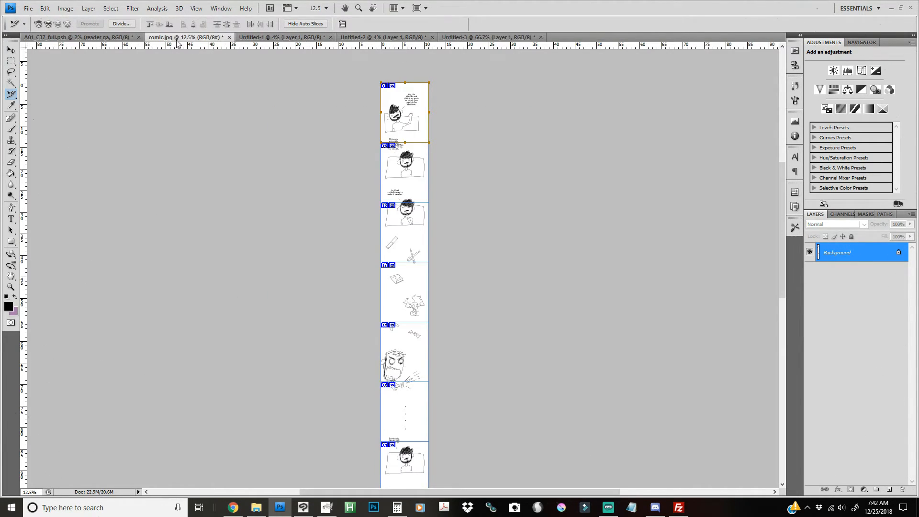
Run Save for Web & Devices past the size warning with JPEG Maximum quality 100
{"action": "left_click", "coordinate": [28, 8]}
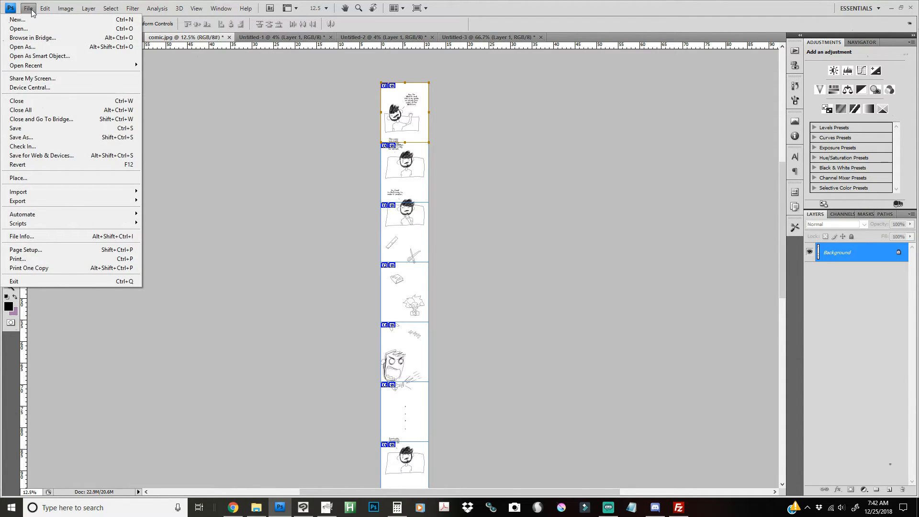
{"action": "mouse_move", "coordinate": [63, 167]}
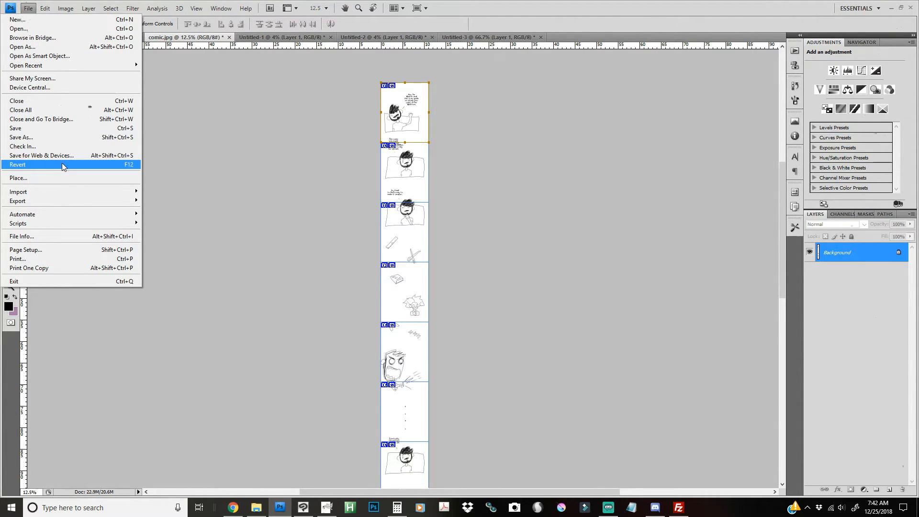
{"action": "left_click", "coordinate": [41, 155]}
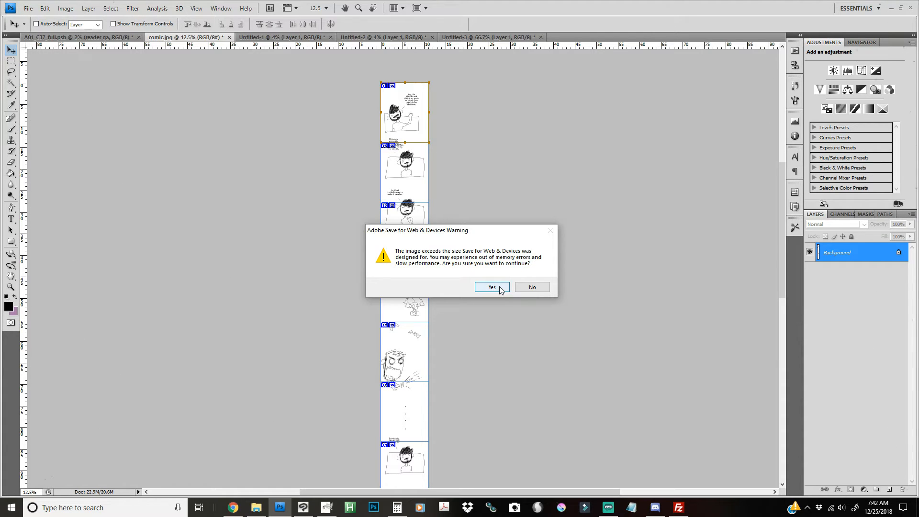
{"action": "left_click", "coordinate": [491, 288]}
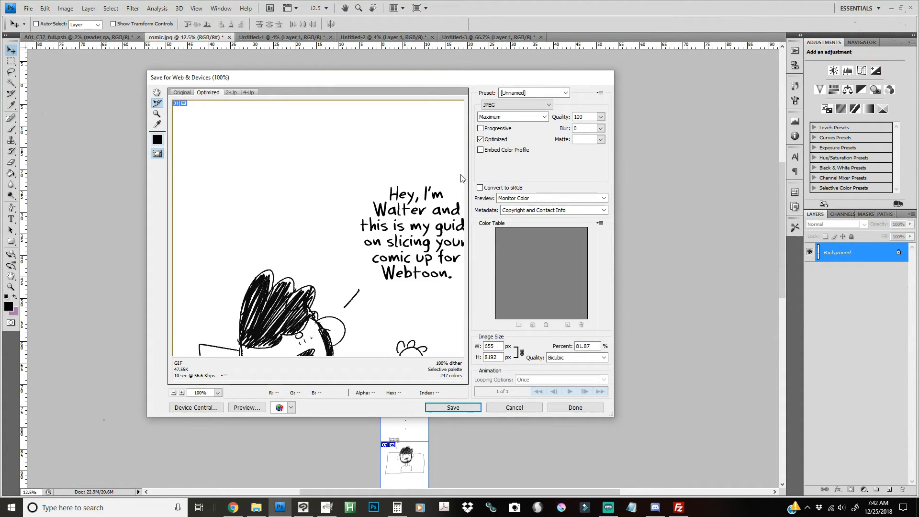
{"action": "left_click", "coordinate": [491, 346]}
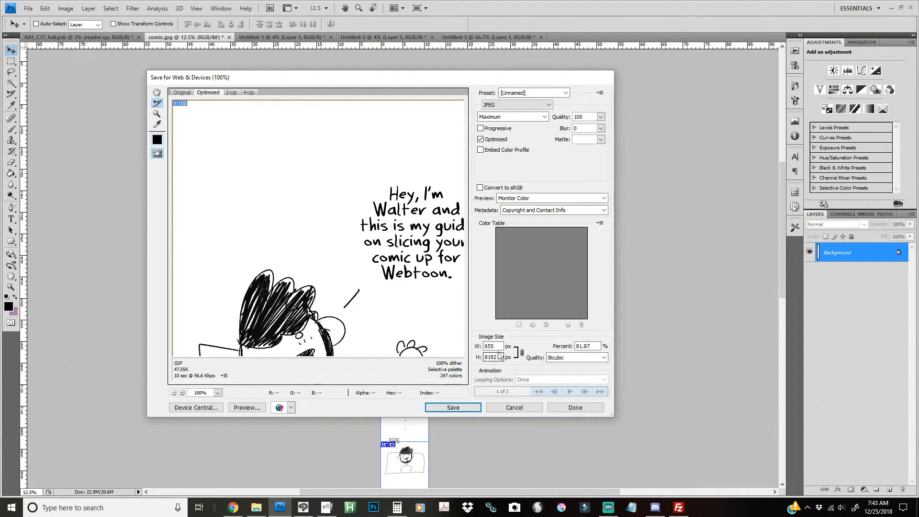
{"action": "left_click", "coordinate": [491, 346]}
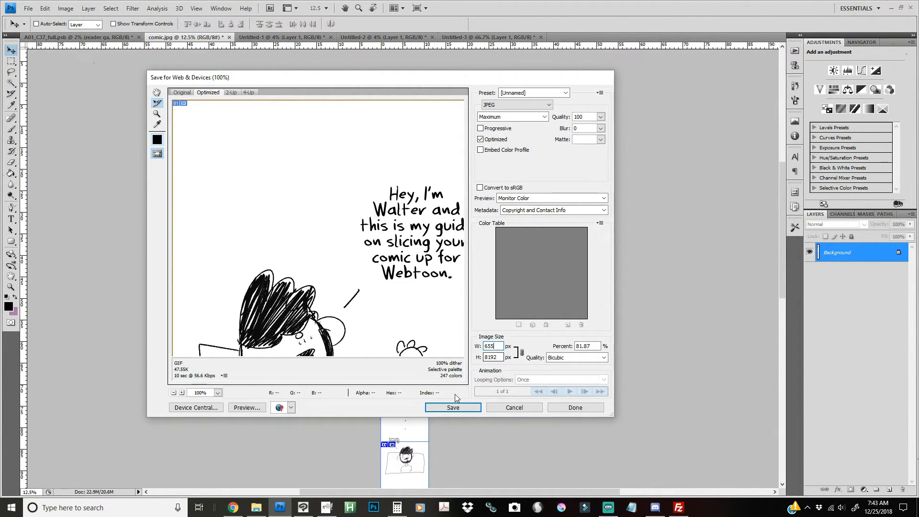
{"action": "mouse_move", "coordinate": [522, 352]}
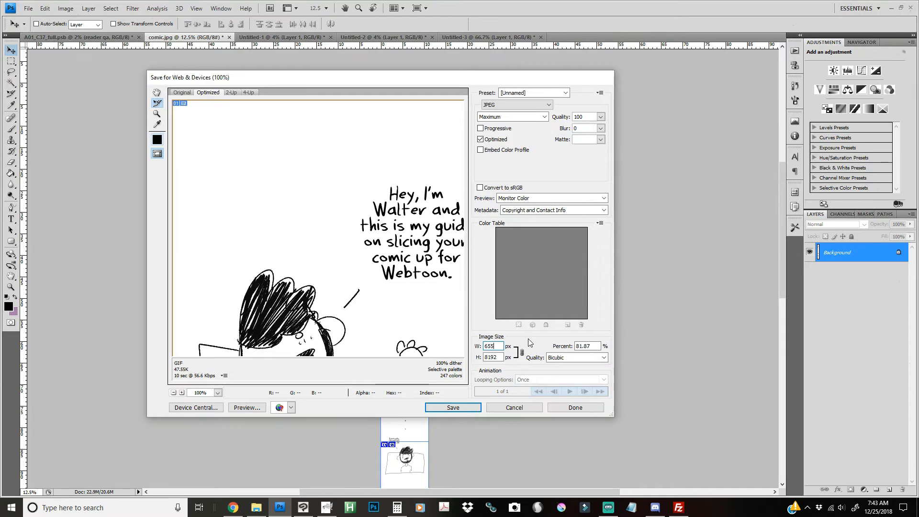
{"action": "left_click", "coordinate": [453, 407]}
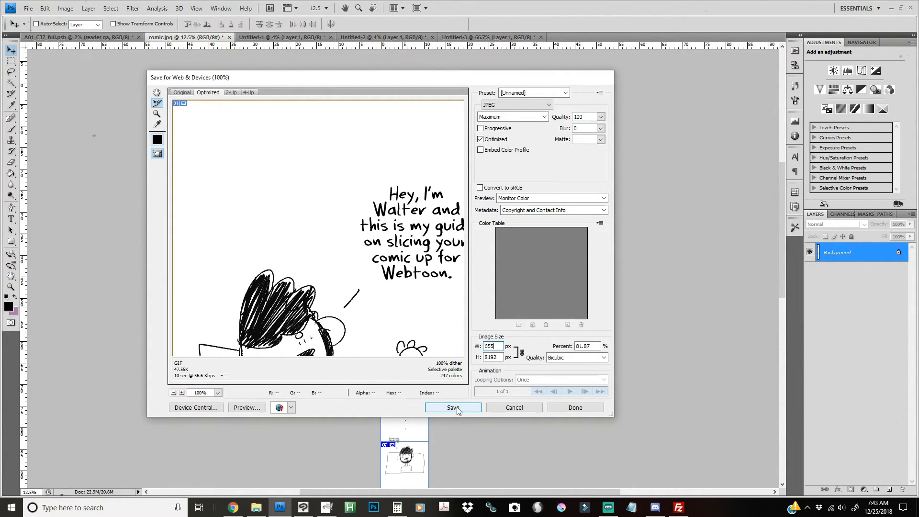
{"action": "left_click", "coordinate": [452, 407]}
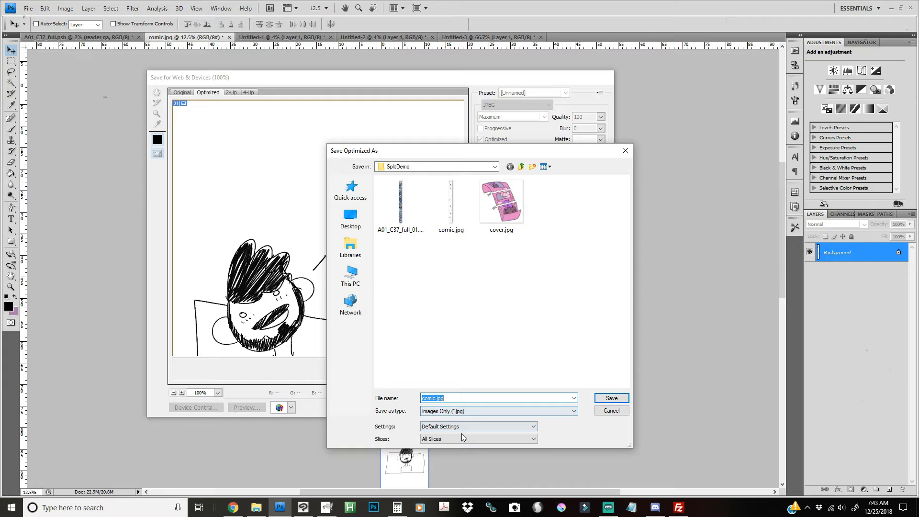
Keep the Slices option on All Slices for comic.jpg in SplitDemo
{"action": "left_click", "coordinate": [477, 438]}
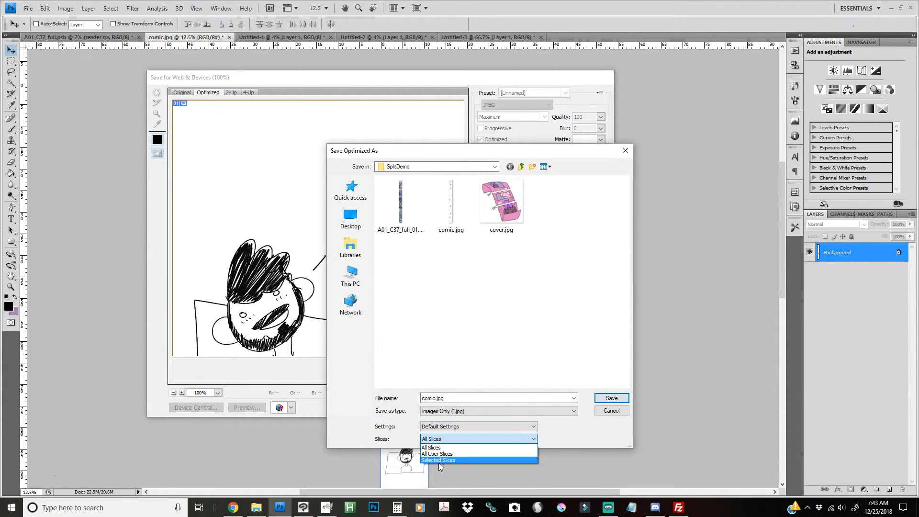
{"action": "left_click", "coordinate": [431, 447]}
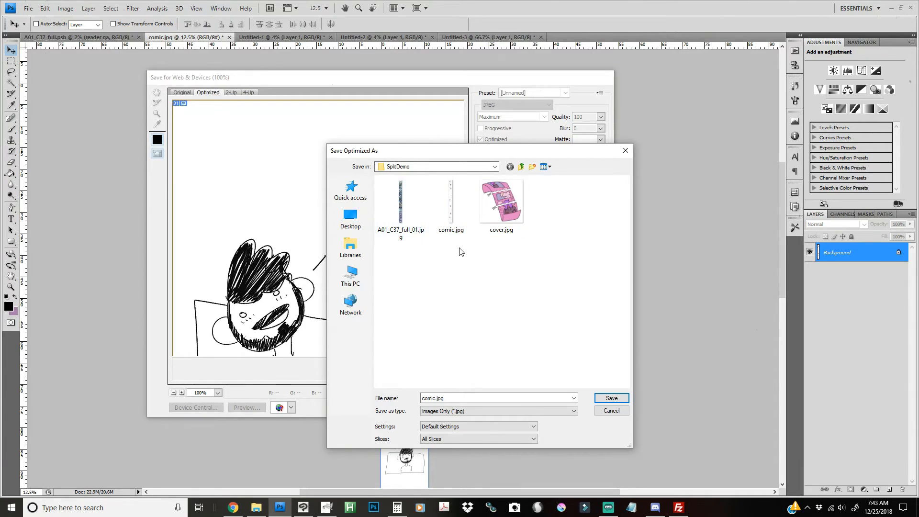
{"action": "mouse_move", "coordinate": [626, 382]}
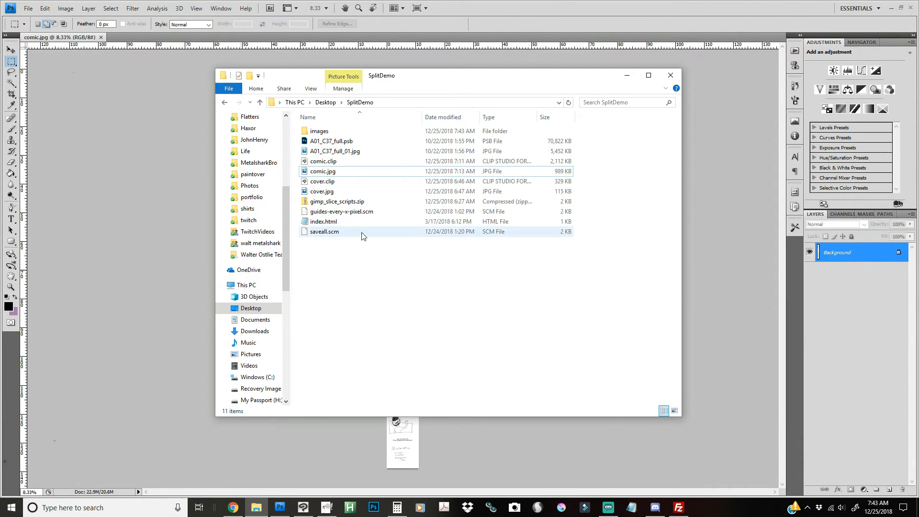
Open the images folder and select all ten slices, comic_01.jpg to comic_10.jpg
{"action": "left_click", "coordinate": [319, 131]}
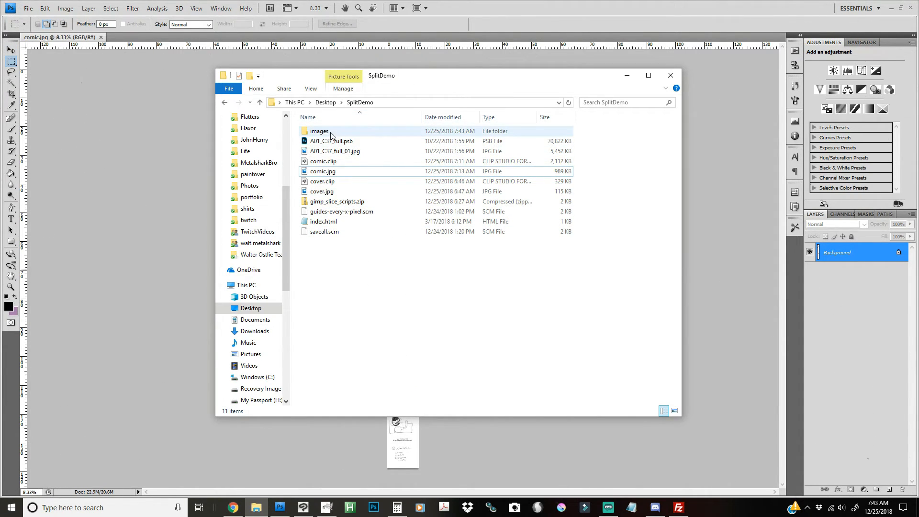
{"action": "double_click", "coordinate": [320, 131]}
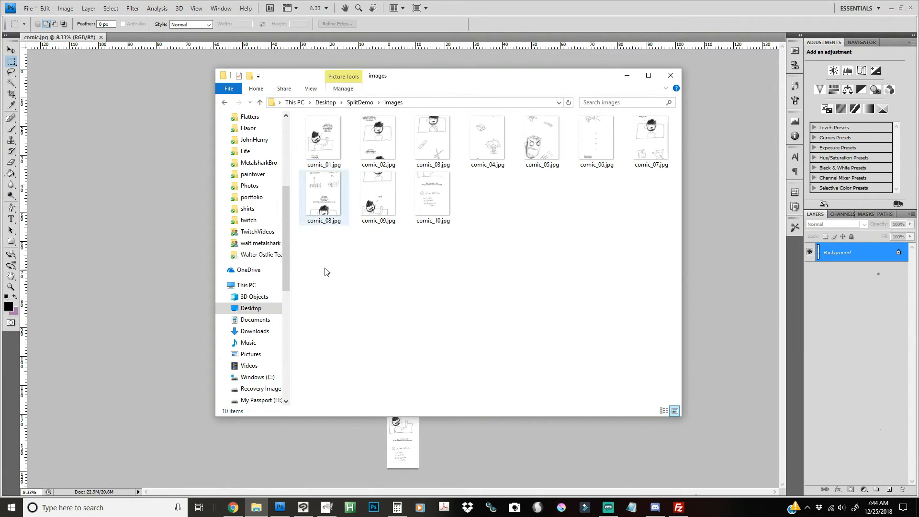
{"action": "key", "text": "ctrl+a"}
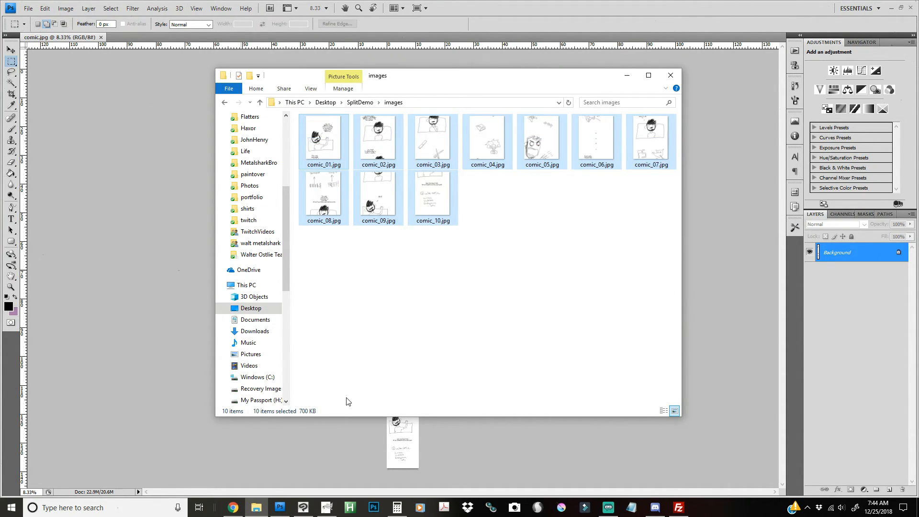
{"action": "left_click", "coordinate": [544, 178]}
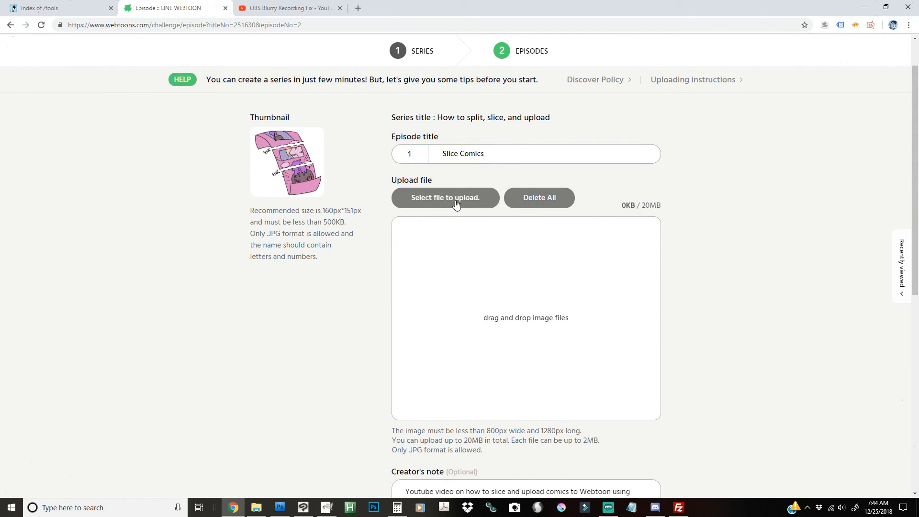
Upload comic_01 through comic_10 from the images folder to the Slice Comics episode
{"action": "left_click", "coordinate": [445, 198]}
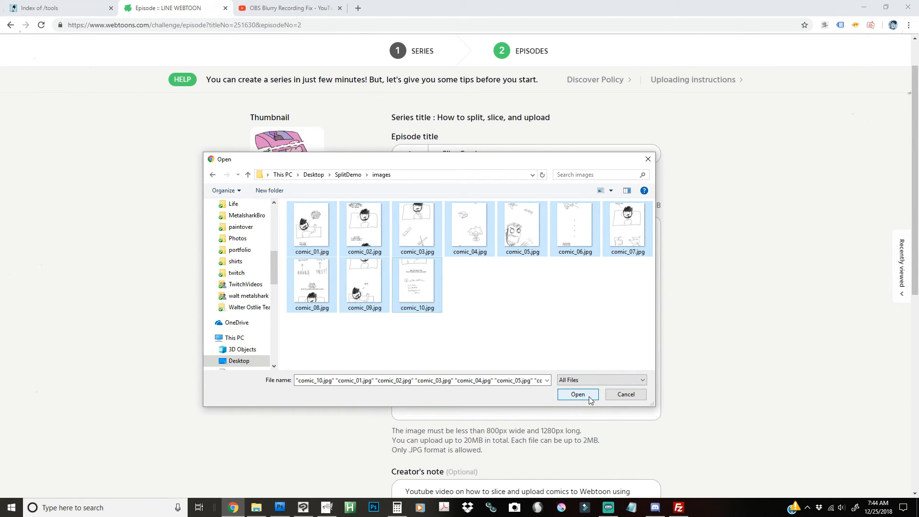
{"action": "left_click", "coordinate": [578, 394]}
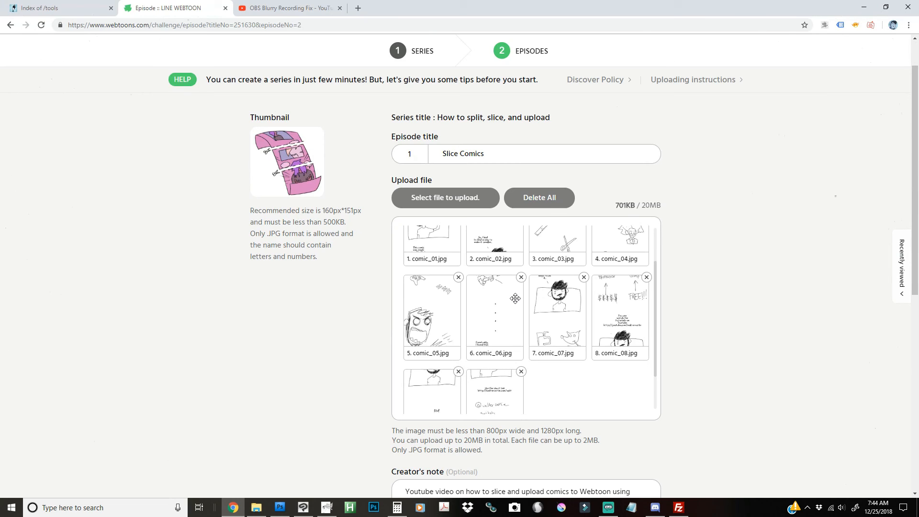
{"action": "scroll", "scroll_direction": "down", "scroll_amount": 3}
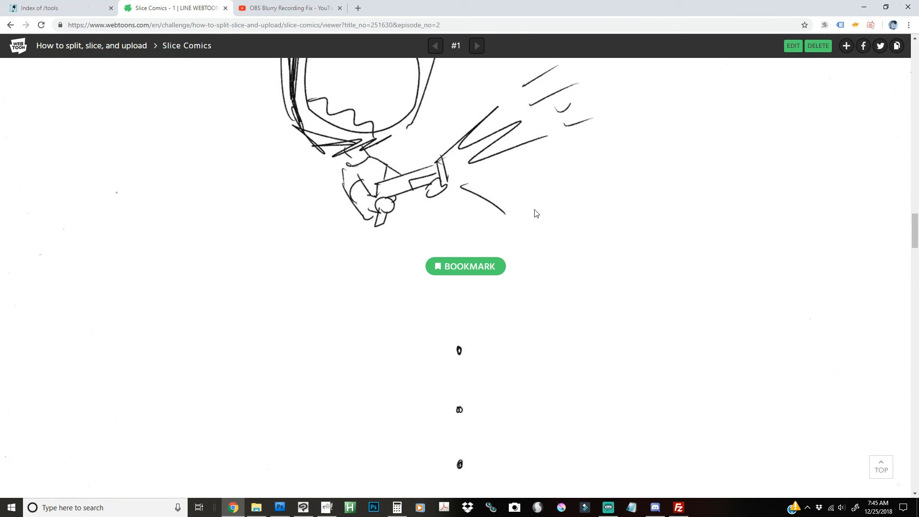
Scroll the Slice Comics episode viewer down to the final 'Bye!' panel
{"action": "scroll", "scroll_direction": "down", "scroll_amount": 3}
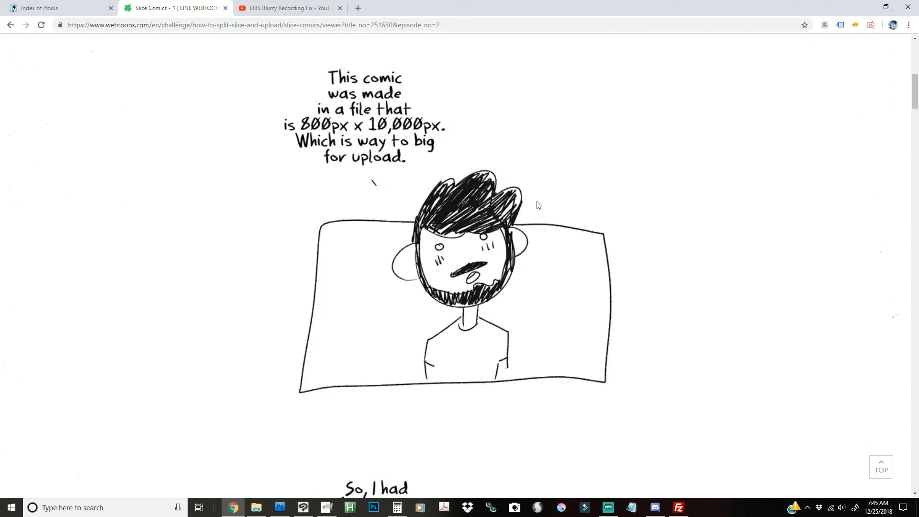
{"action": "scroll", "scroll_direction": "down", "scroll_amount": 3}
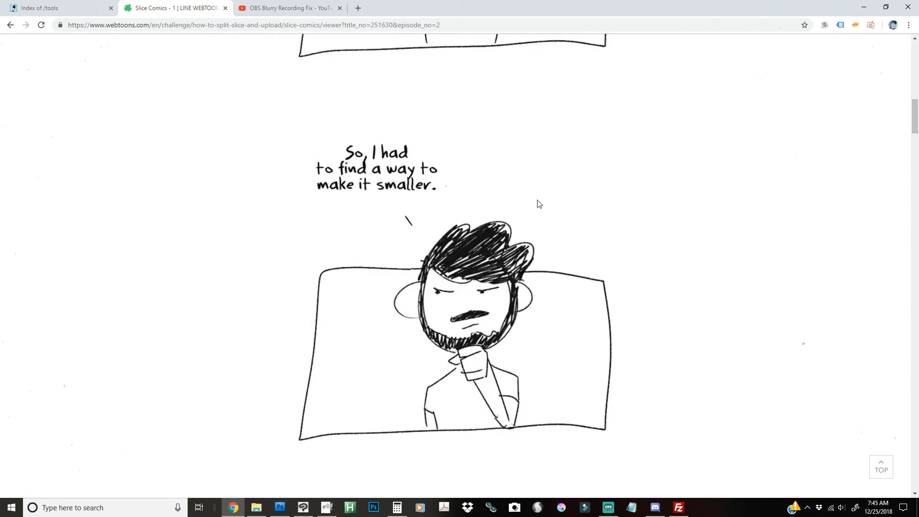
{"action": "scroll", "scroll_direction": "down", "scroll_amount": 3}
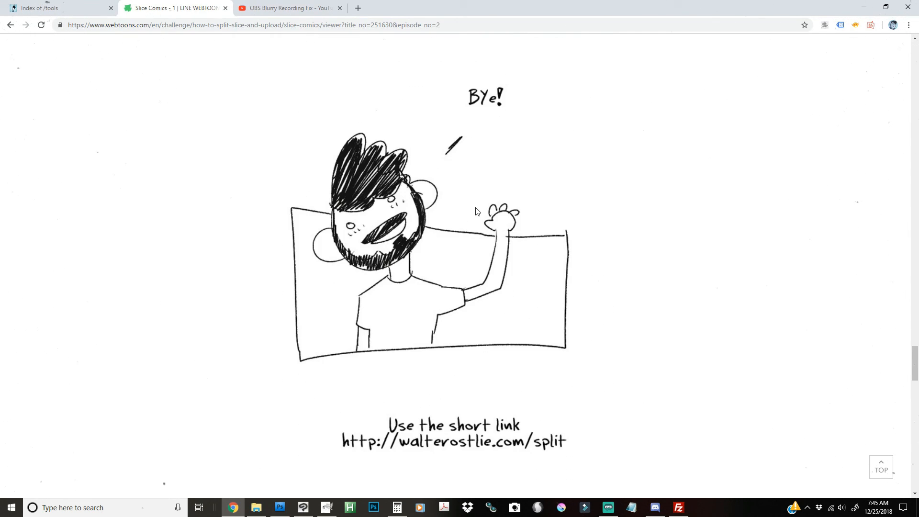